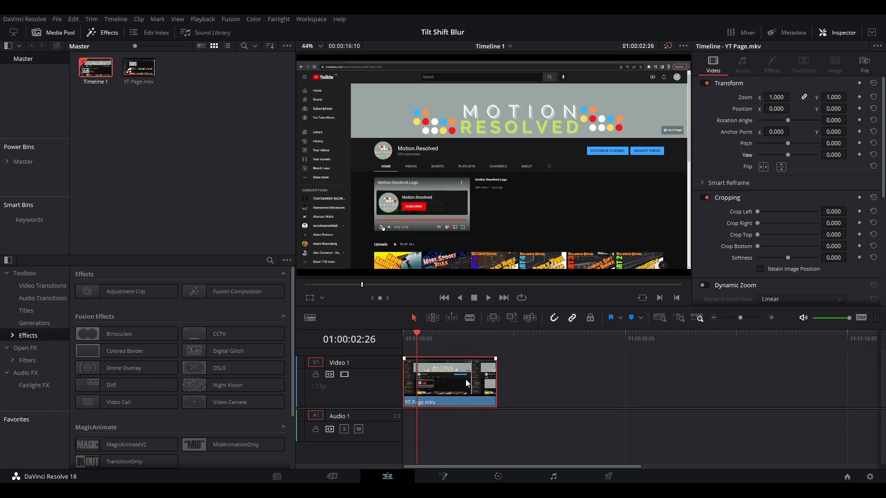
# Play the page clip and move the playhead to a later frame of it.
pyautogui.click(487, 298)
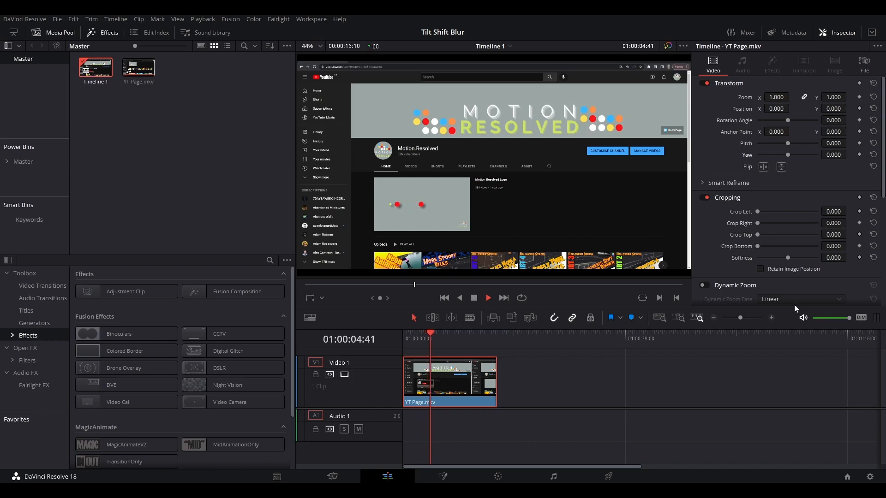
pyautogui.moveTo(787, 159); pyautogui.dragTo(797, 160)
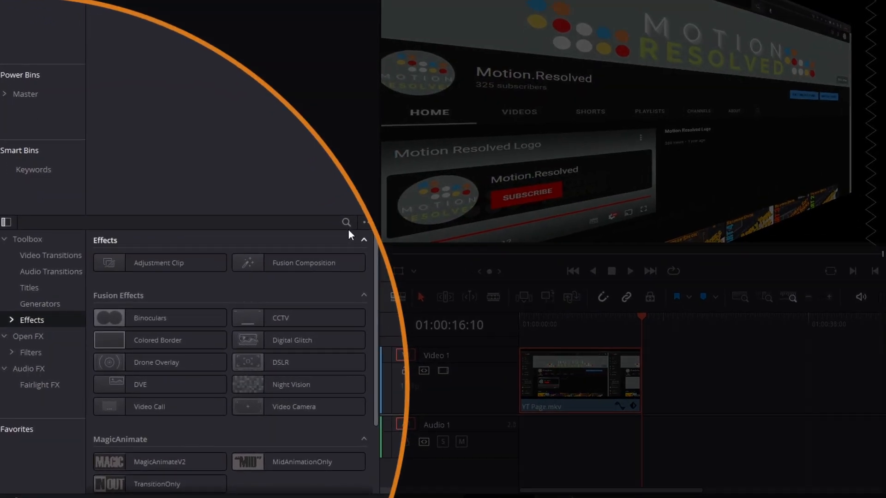
# Find 'tilt' in the Effects library and apply Tilt-Shift Blur to the YT Page clip.
pyautogui.write('tilt')
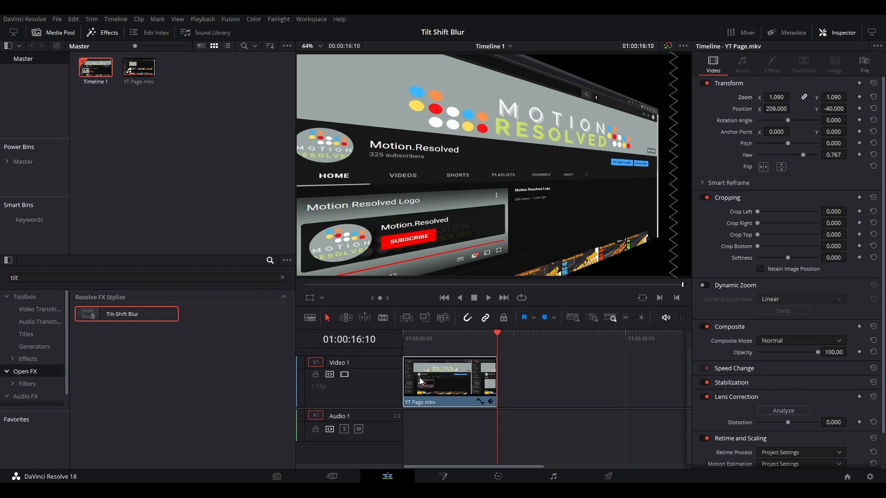
pyautogui.click(771, 64)
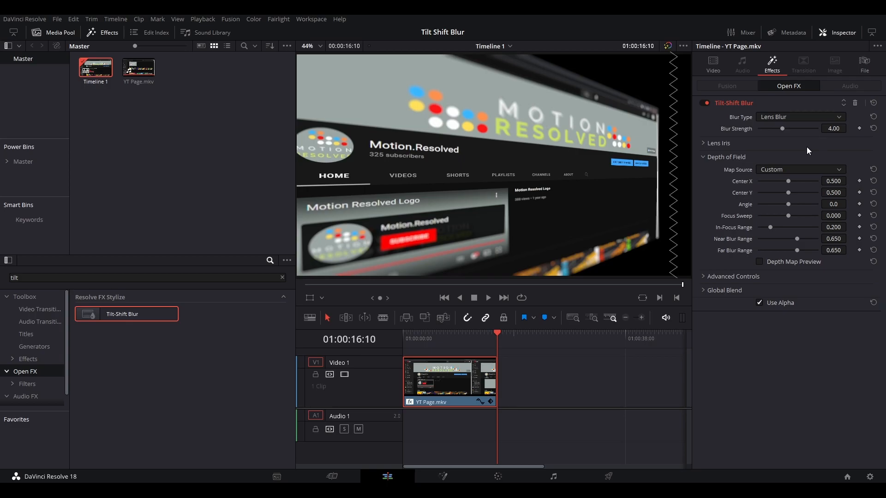
# With Depth Map Preview on, adjust the In-Focus Range to a narrower band.
pyautogui.click(760, 261)
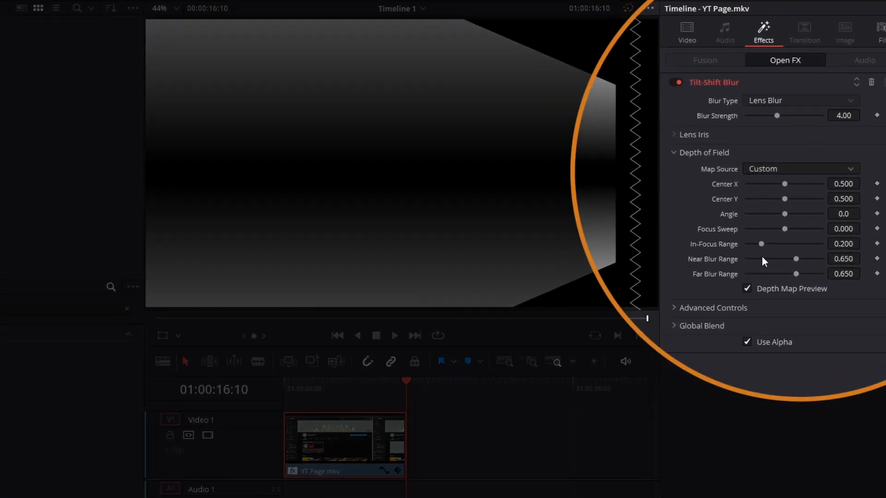
pyautogui.moveTo(761, 243); pyautogui.dragTo(773, 244)
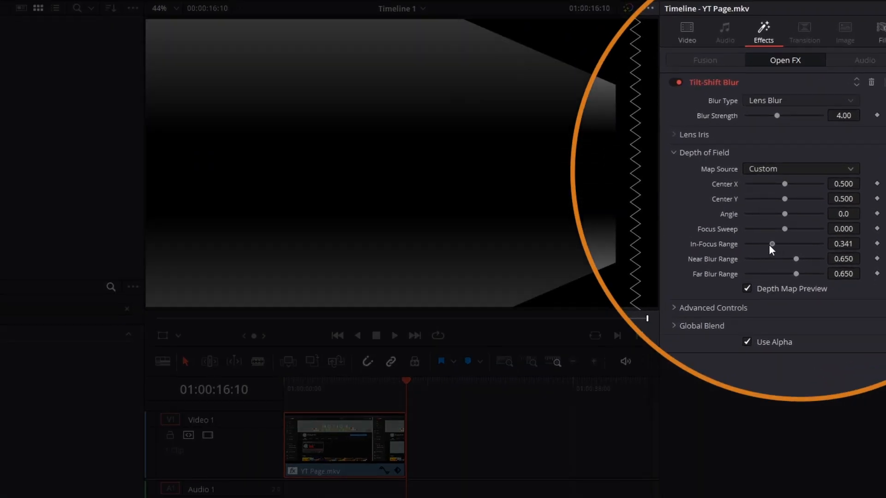
pyautogui.moveTo(796, 258); pyautogui.dragTo(785, 258)
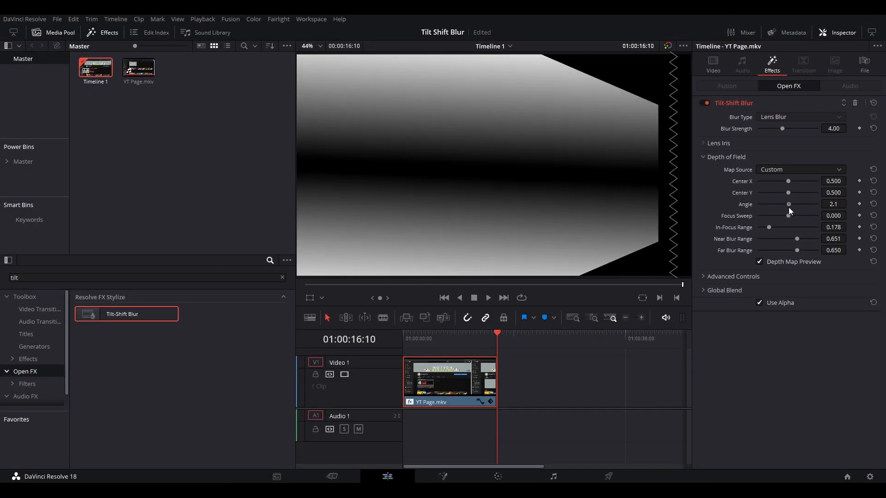
# Set Angle 90 and centre the band at X 0.271 / Y 0.256, then hide the depth map.
pyautogui.moveTo(789, 204); pyautogui.dragTo(816, 204)
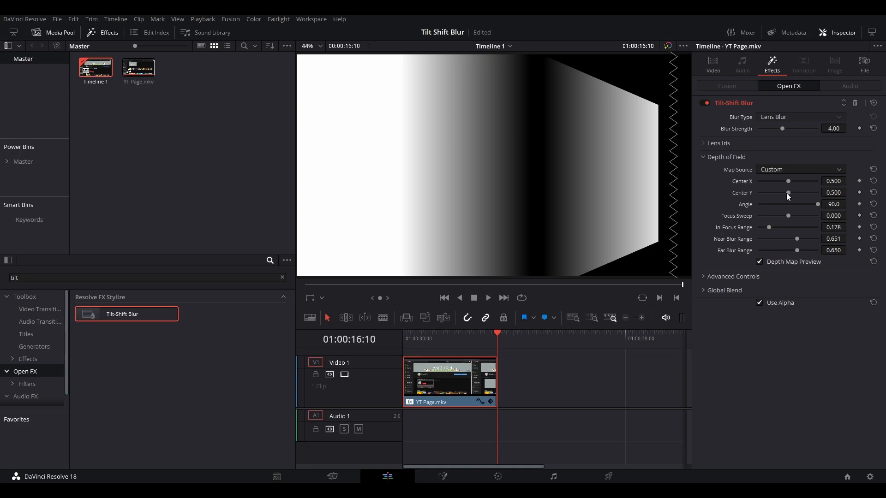
pyautogui.moveTo(787, 181); pyautogui.dragTo(779, 181)
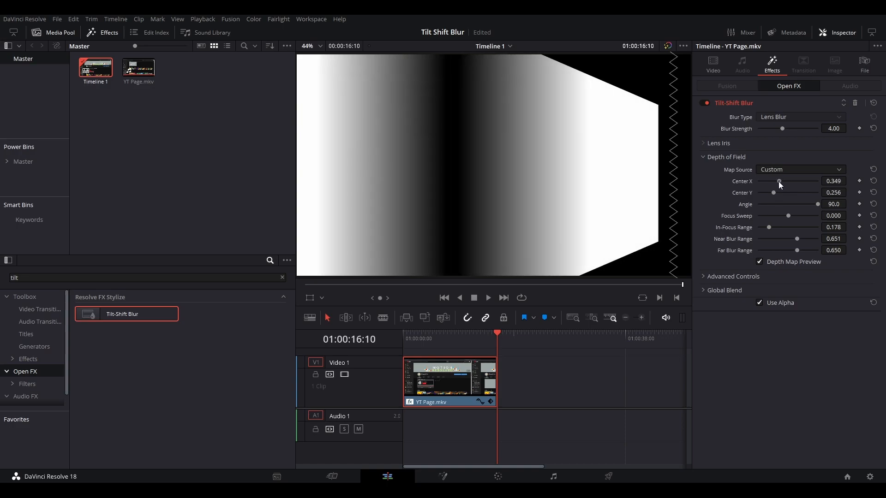
pyautogui.moveTo(780, 181); pyautogui.dragTo(774, 181)
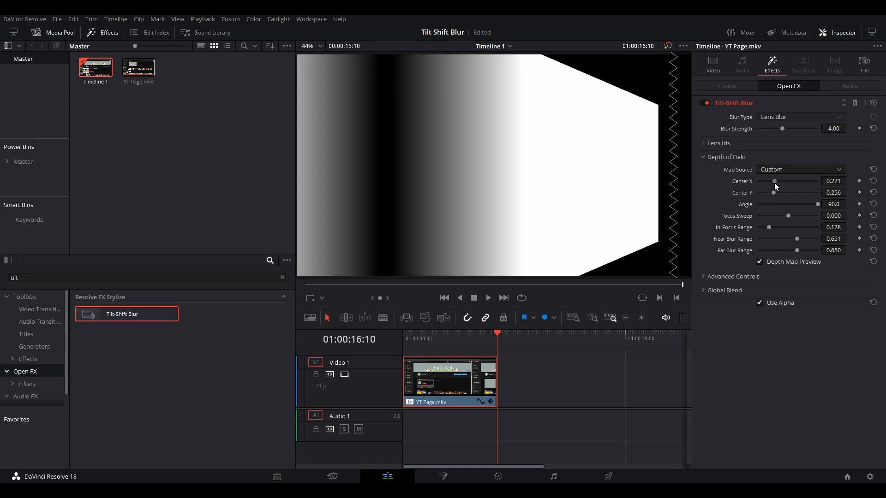
pyautogui.click(760, 261)
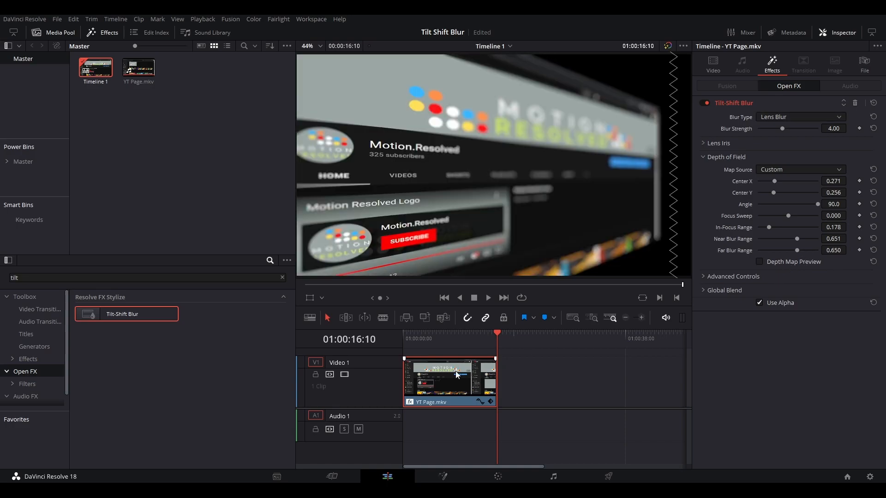
# Move the playhead to about 01:00:01:34 near the clip start and show the depth map.
pyautogui.click(449, 334)
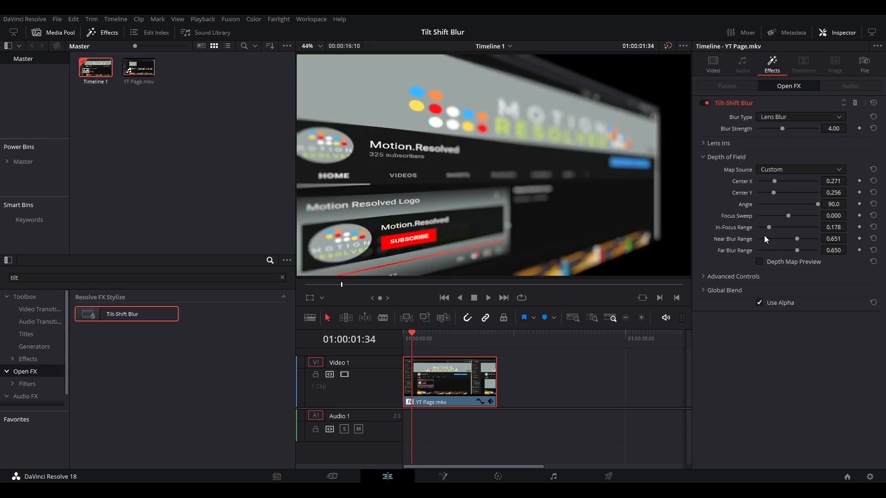
pyautogui.click(760, 261)
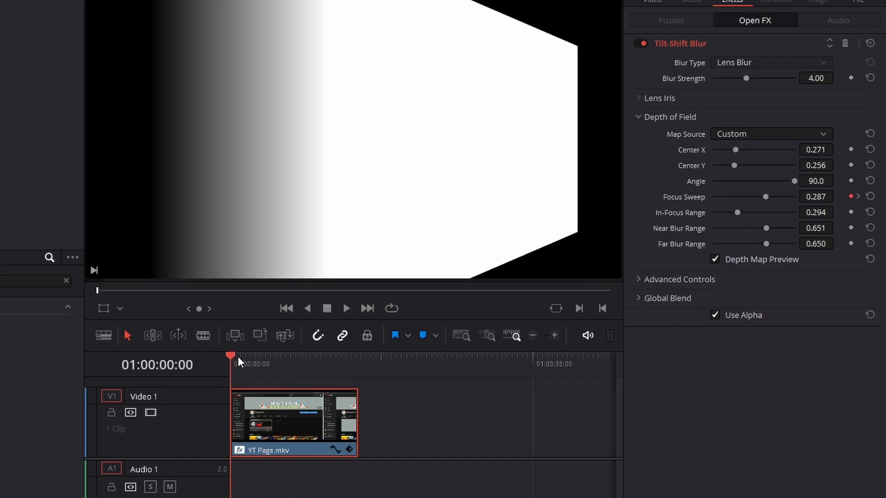
# Play back the keyframed focus sweep travelling across the page.
pyautogui.click(346, 308)
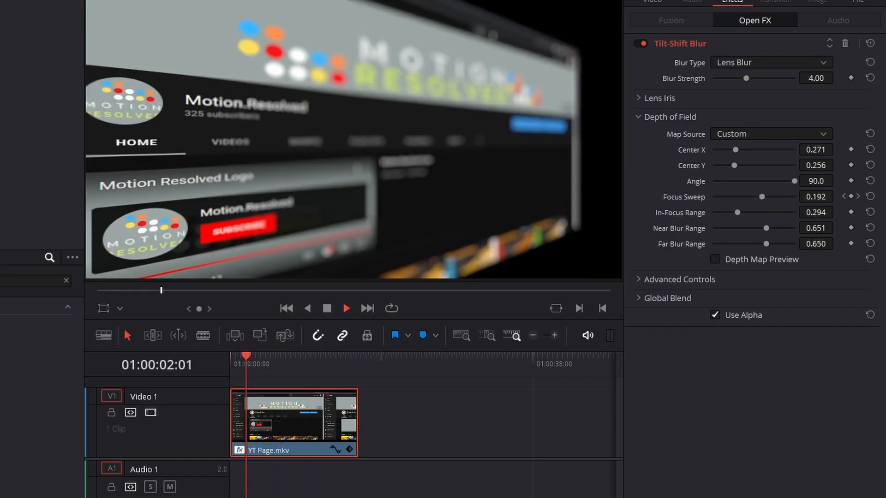